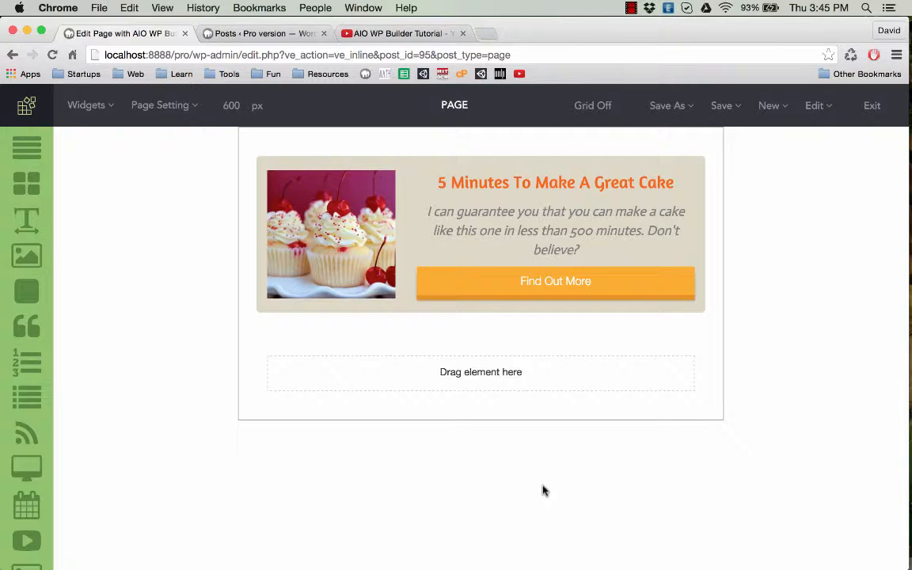
mouse_move(372, 424)
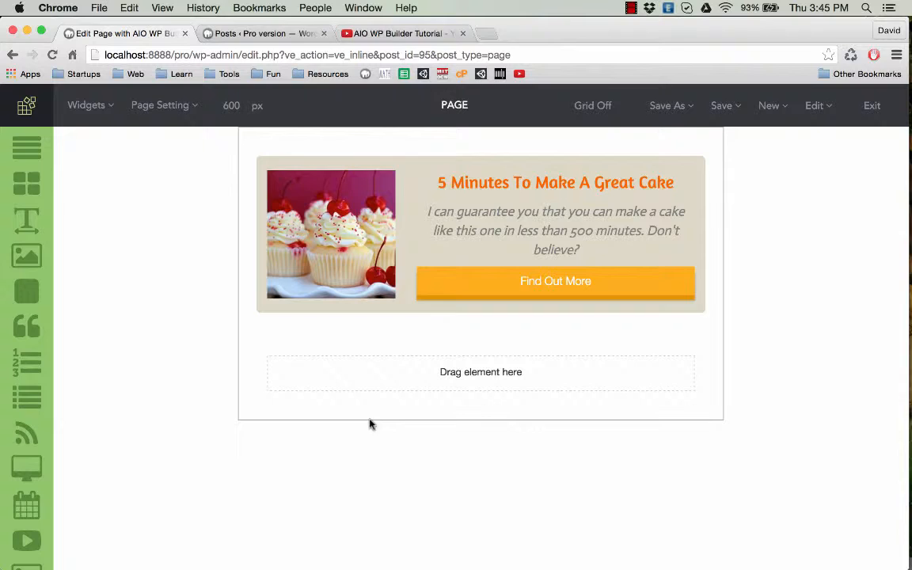
mouse_move(323, 336)
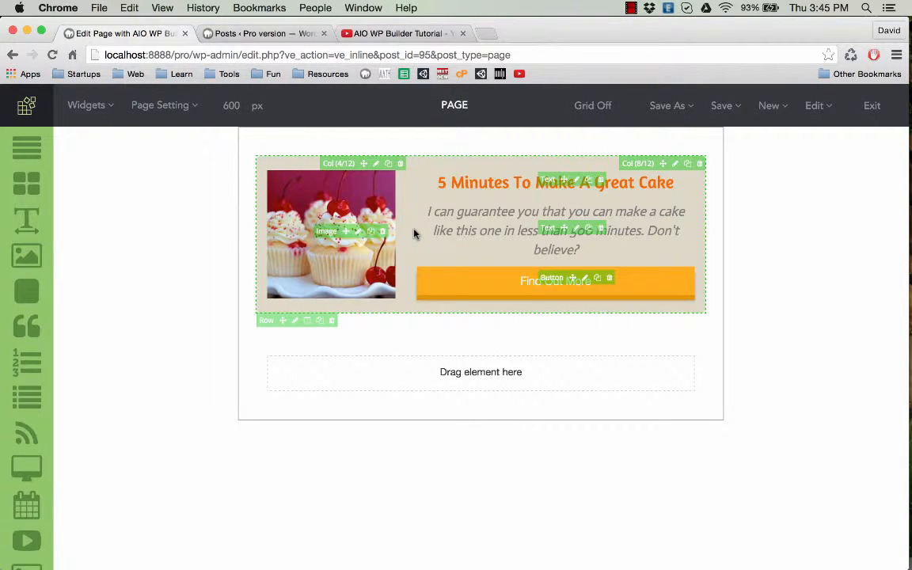
mouse_move(340, 446)
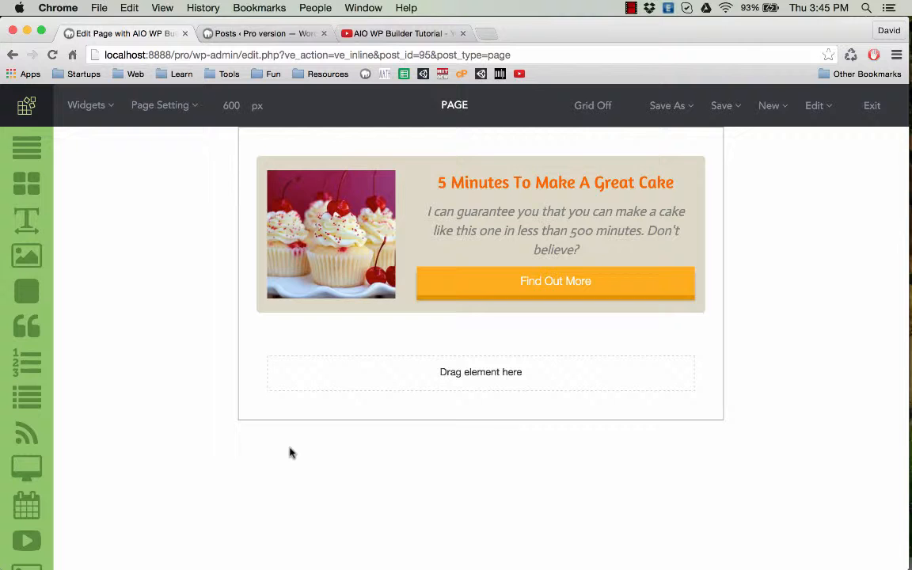
mouse_move(765, 219)
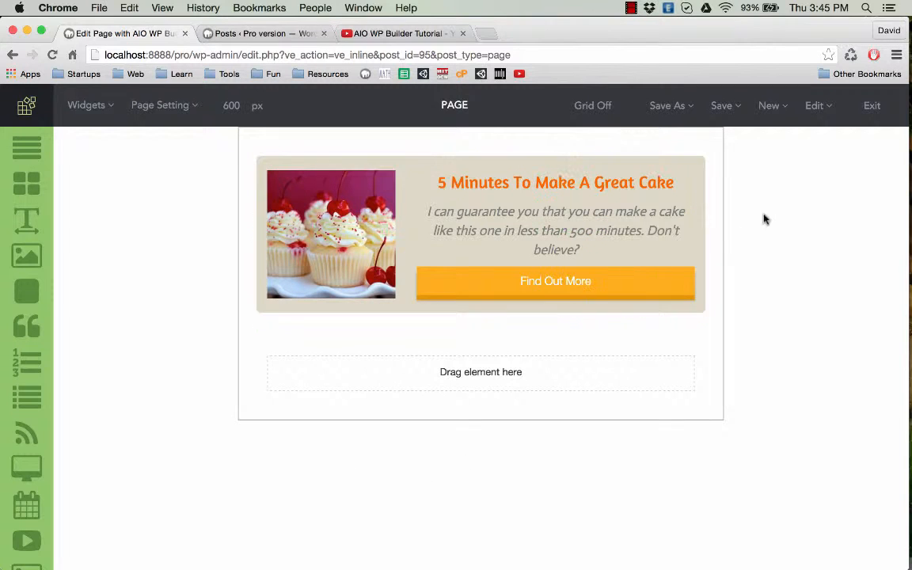
Save the page layout as a template titled 'cake template' via Save As > Template.
left_click(768, 106)
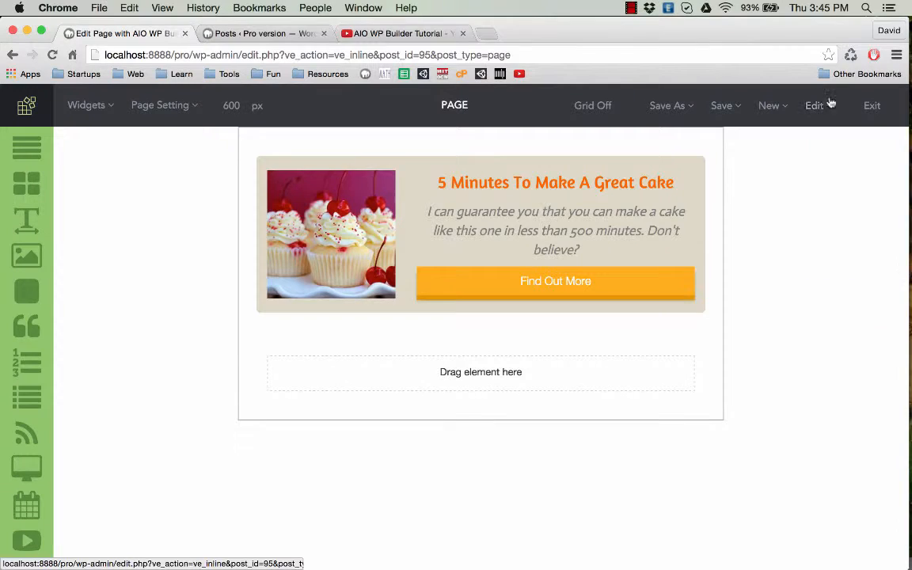
left_click(667, 105)
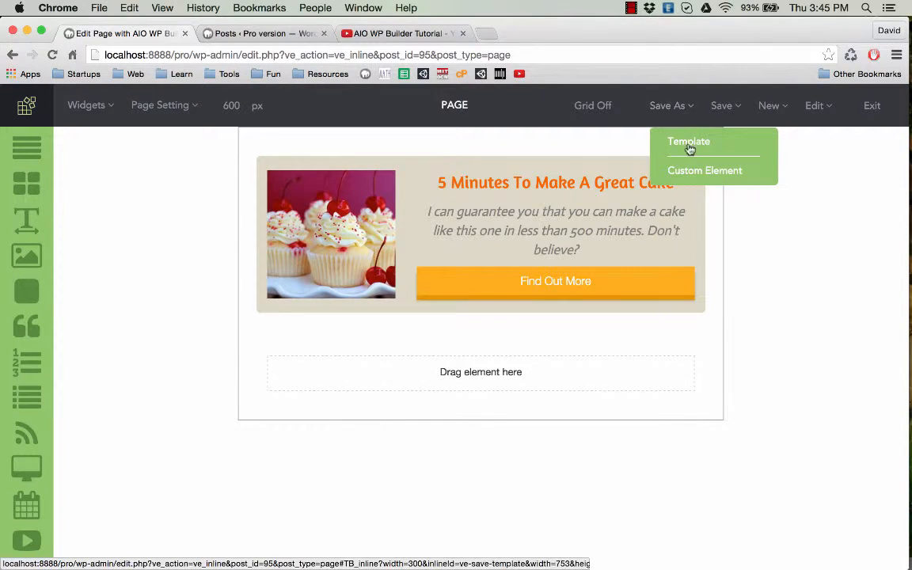
left_click(688, 141)
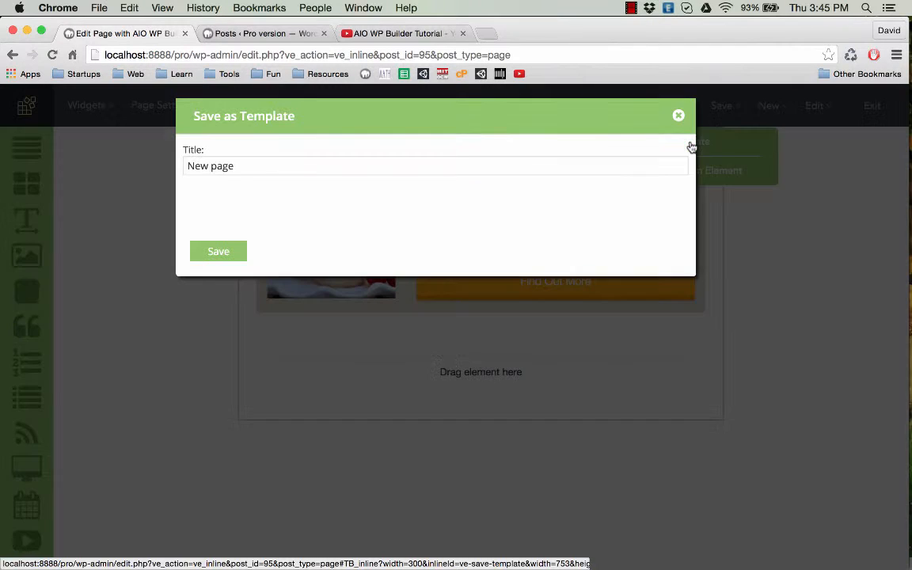
left_click(435, 165)
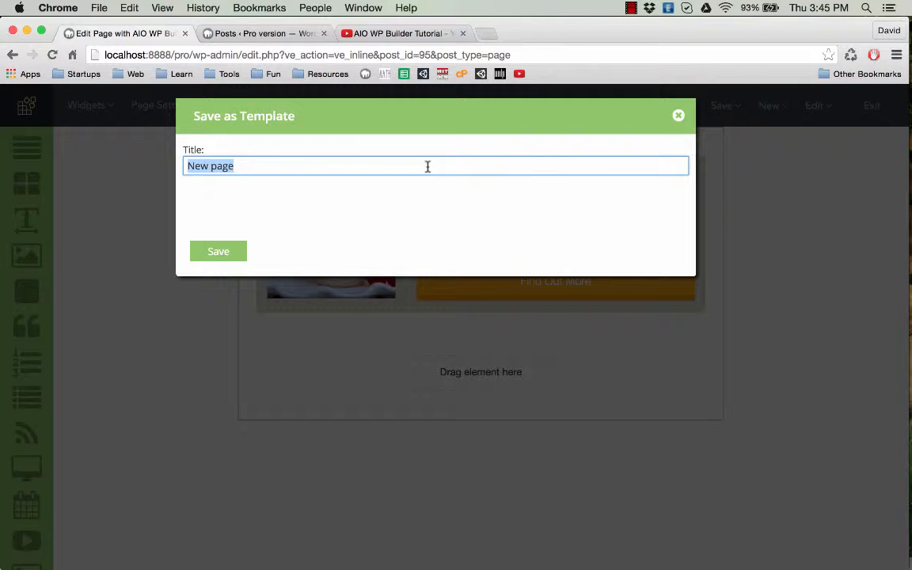
type("cake templ")
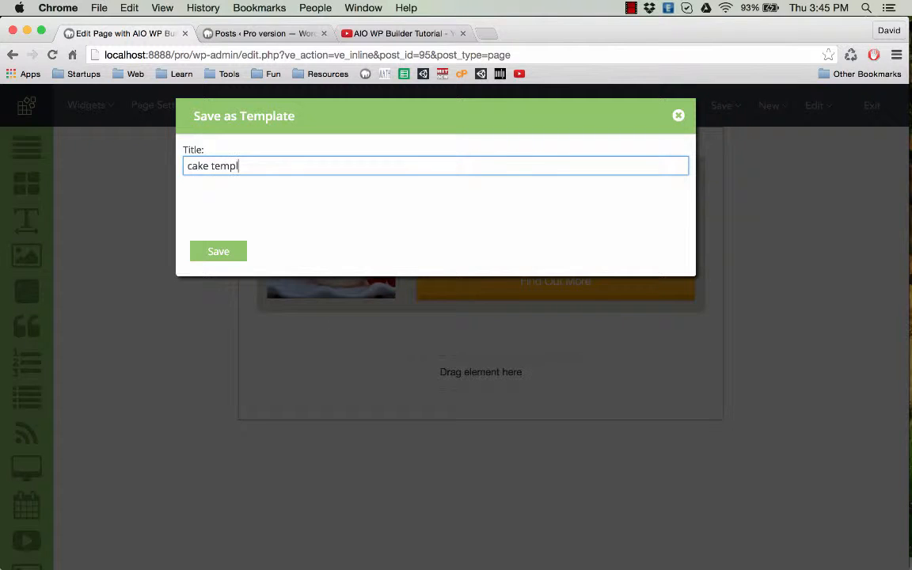
type("ate")
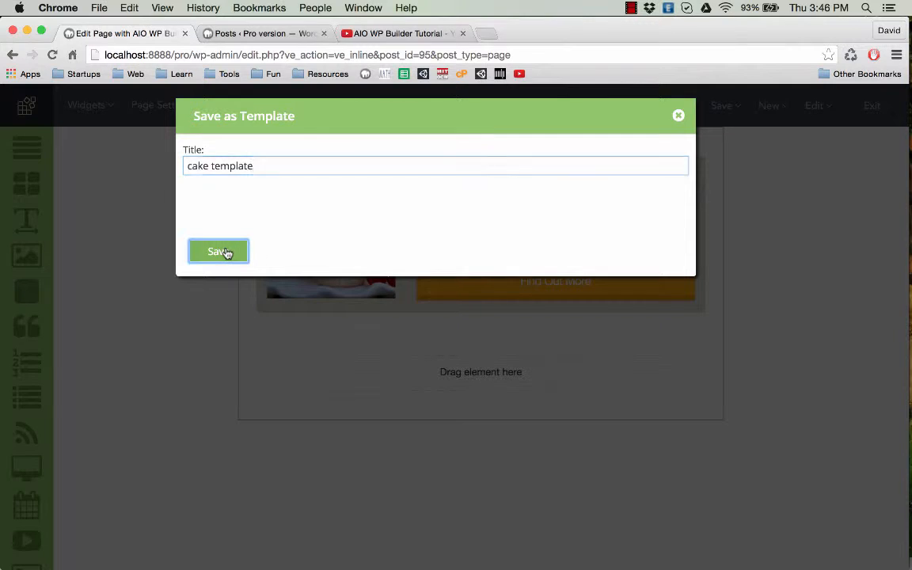
left_click(218, 251)
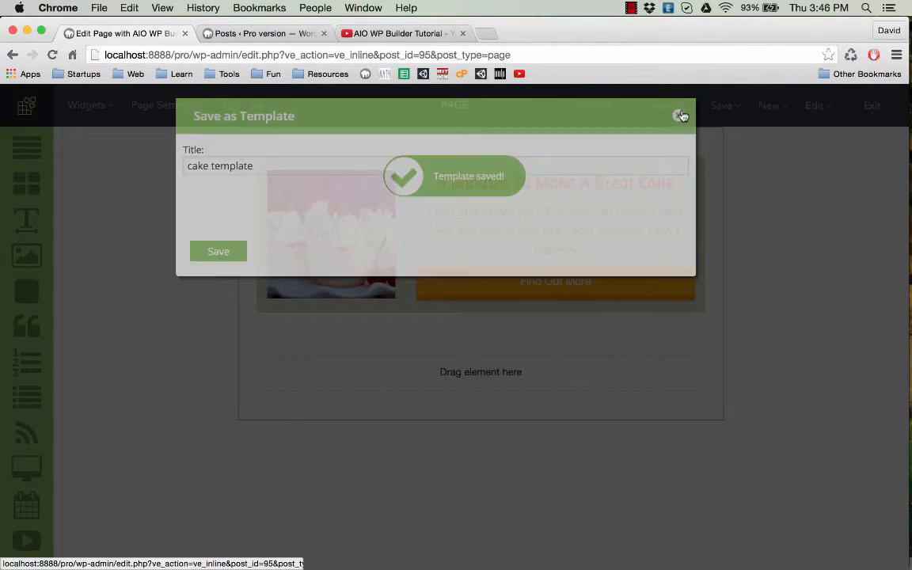
left_click(680, 115)
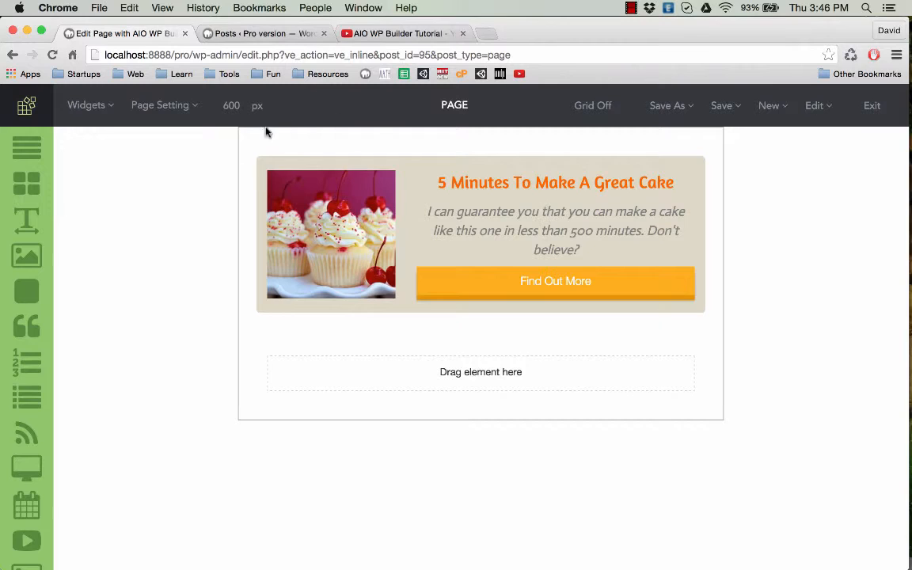
mouse_move(398, 117)
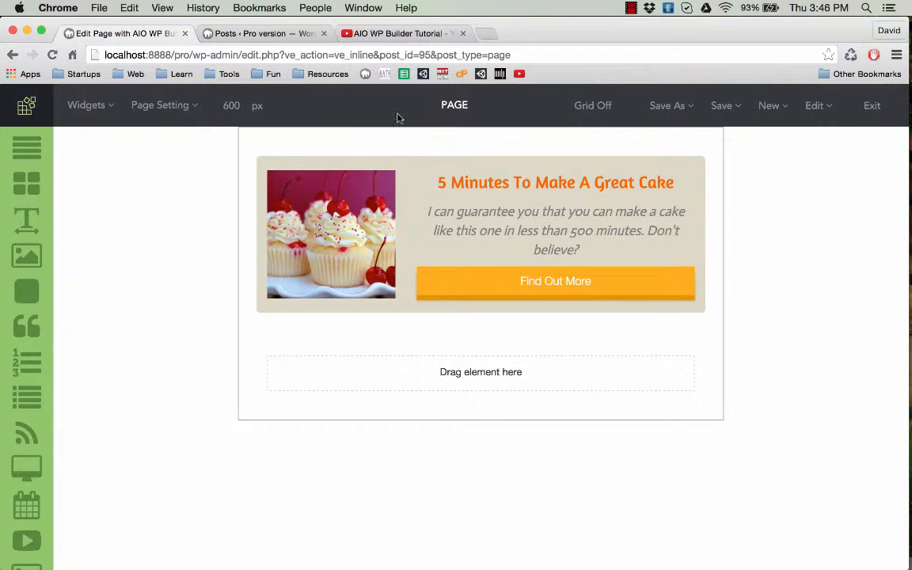
mouse_move(464, 124)
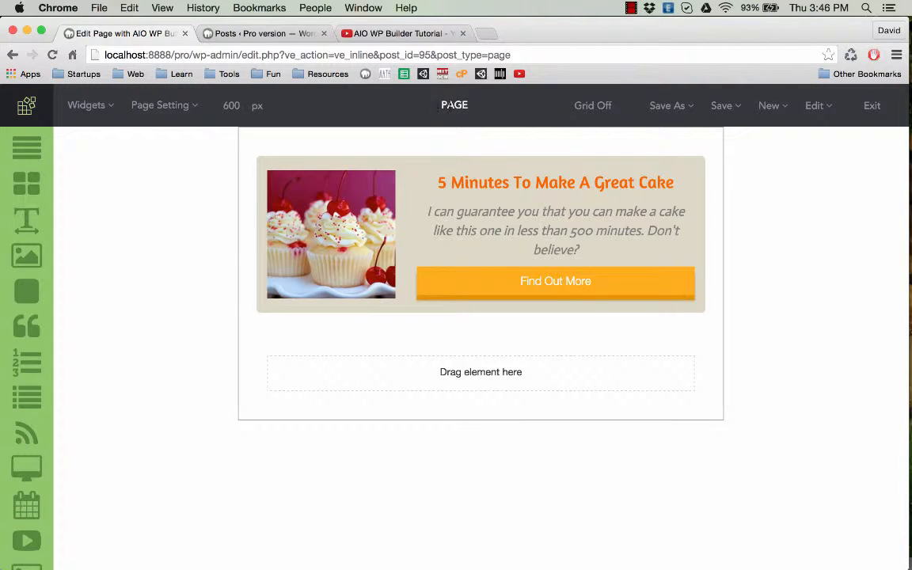
Create a new Popup from the New menu, opened in its own browser tab.
left_click(721, 105)
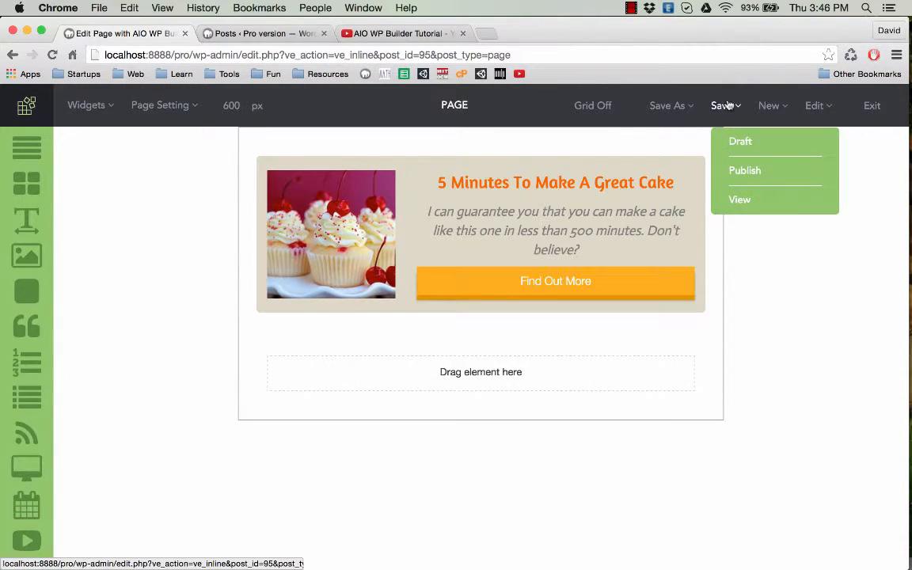
right_click(602, 181)
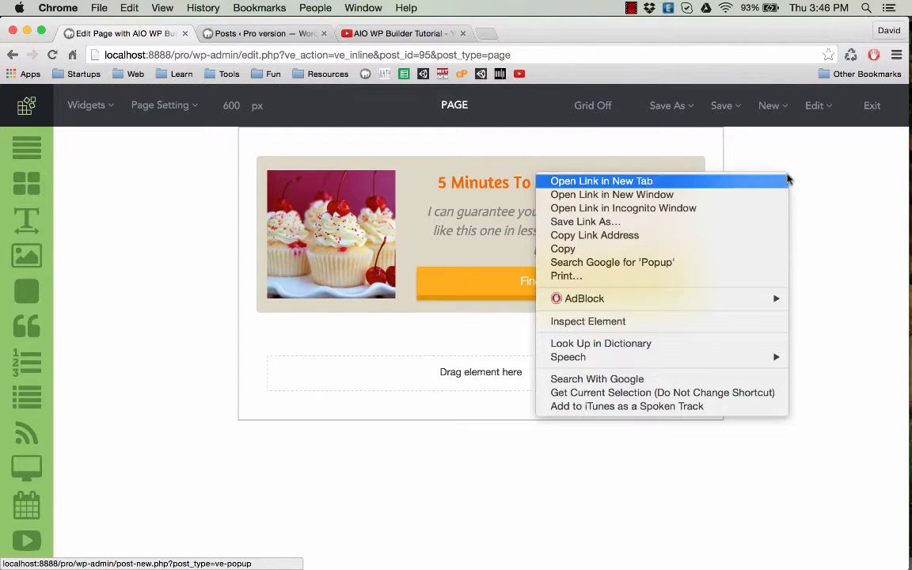
left_click(601, 180)
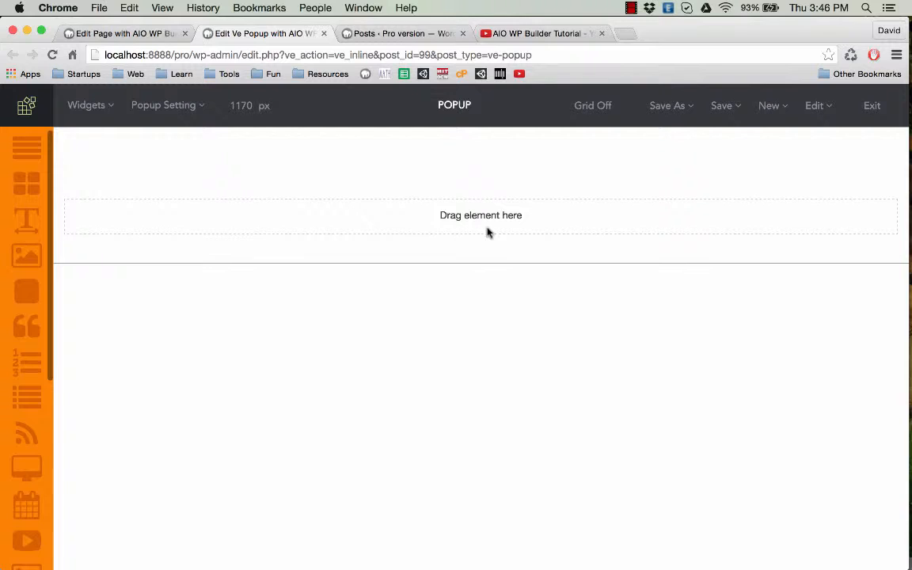
Load 'cake template' from Edit > Templates into the blank popup.
left_click(816, 105)
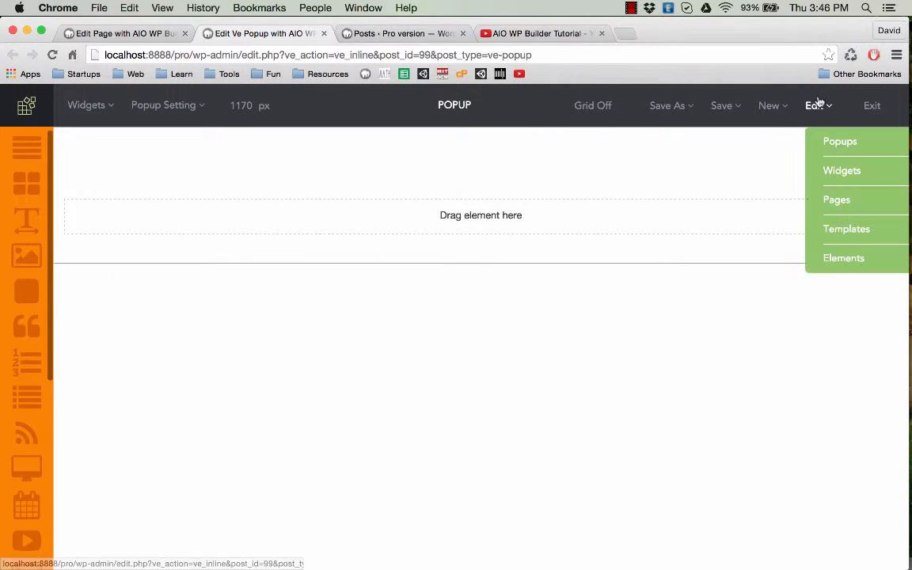
mouse_move(861, 234)
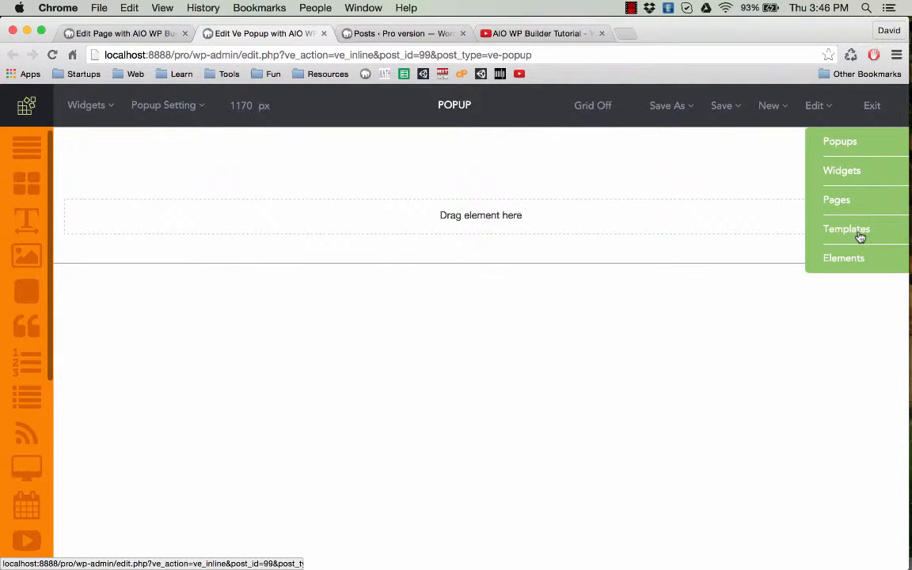
left_click(846, 229)
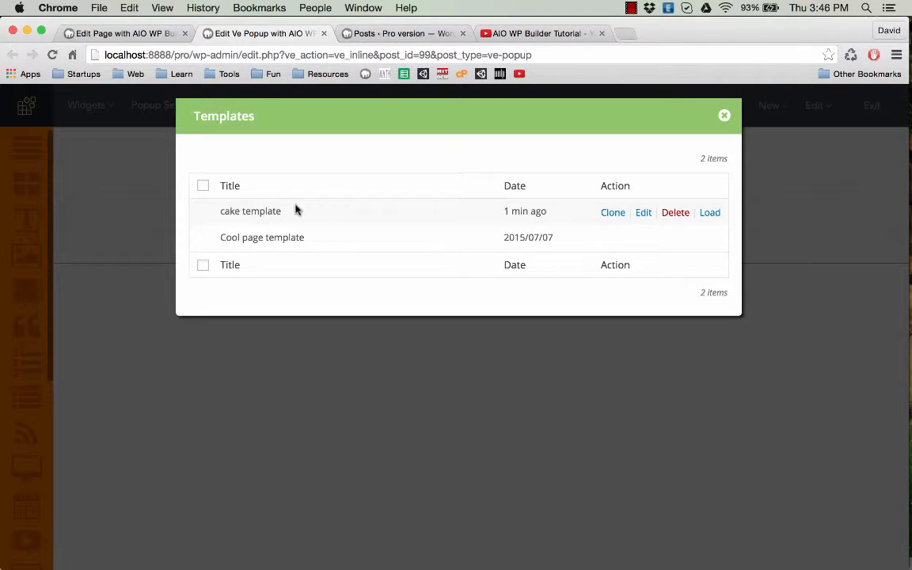
mouse_move(709, 212)
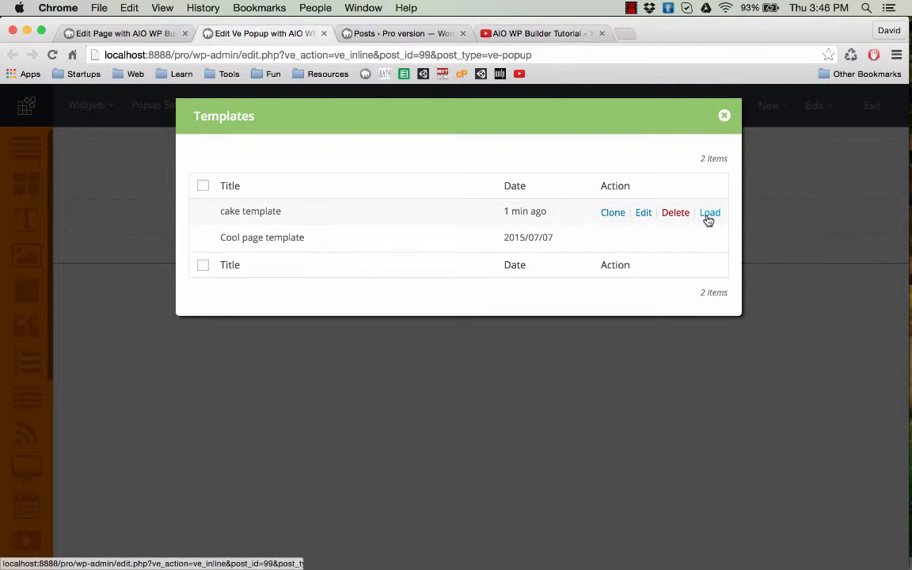
mouse_move(710, 215)
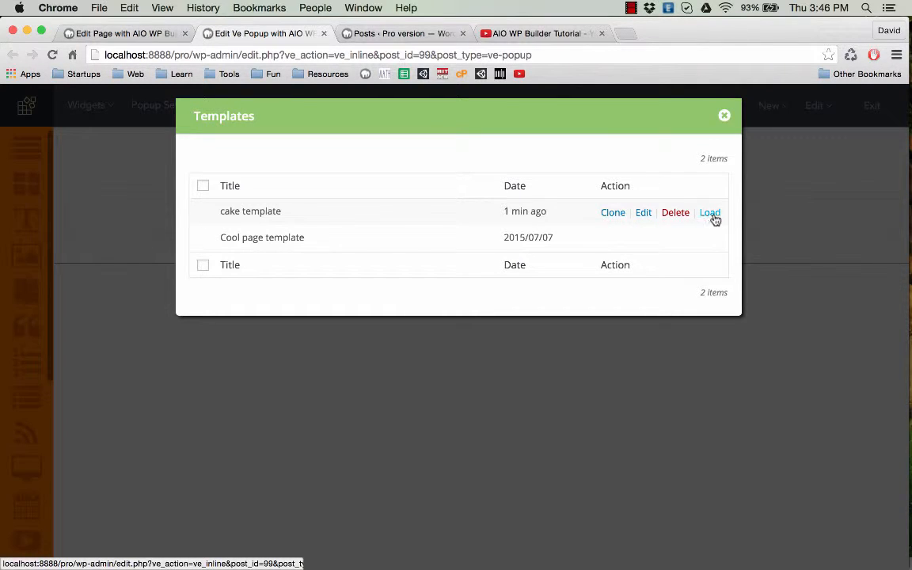
left_click(710, 212)
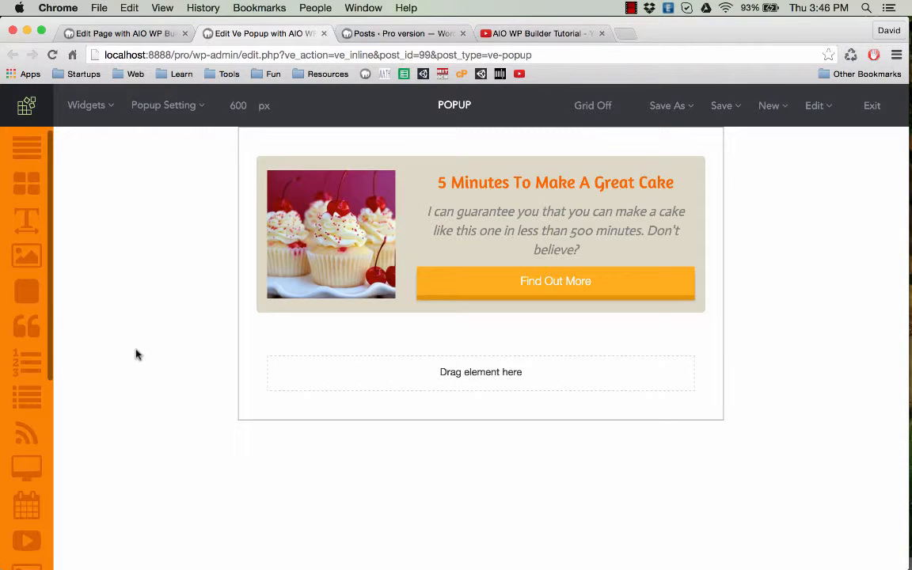
mouse_move(174, 287)
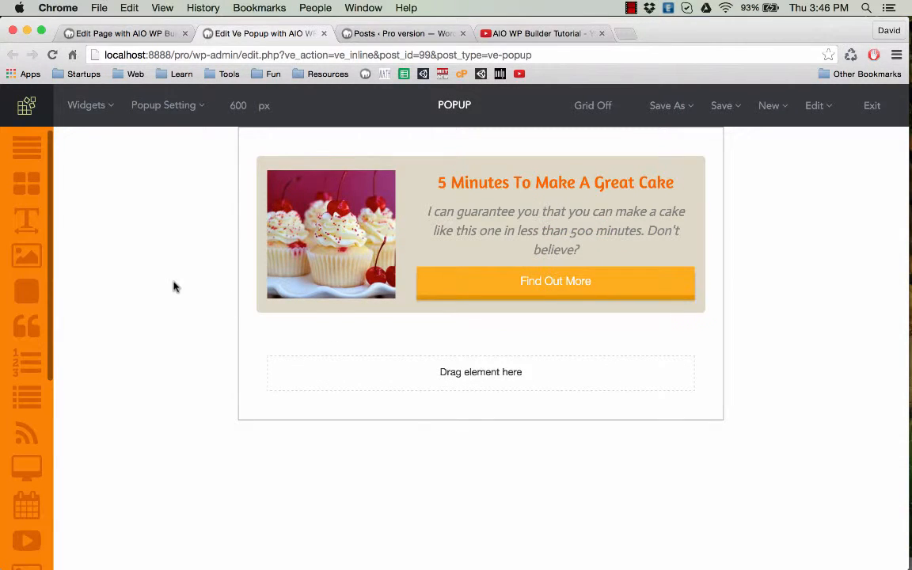